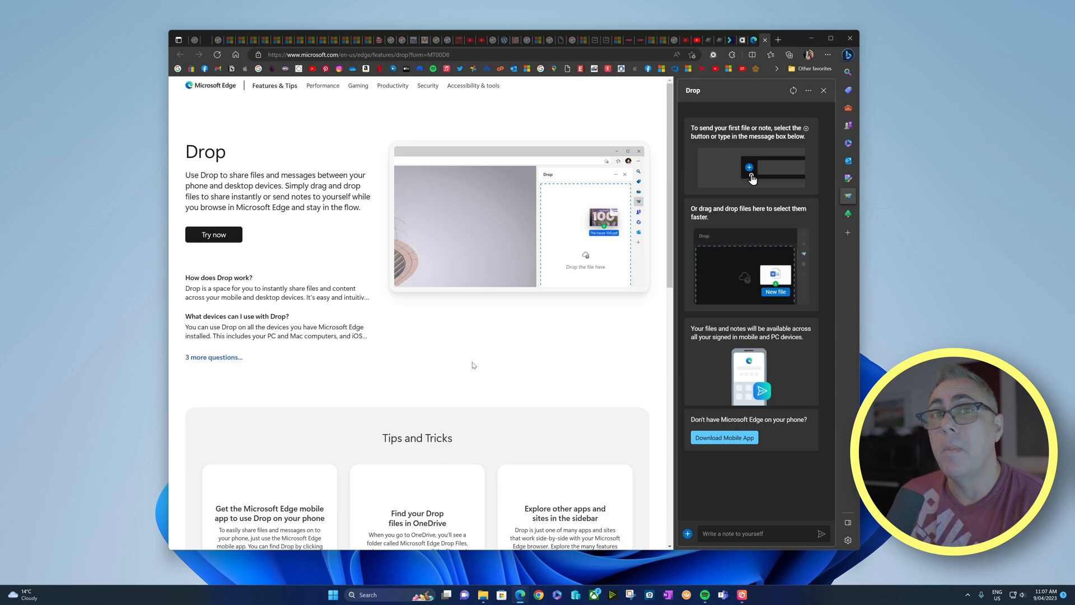
mouse_move(412, 303)
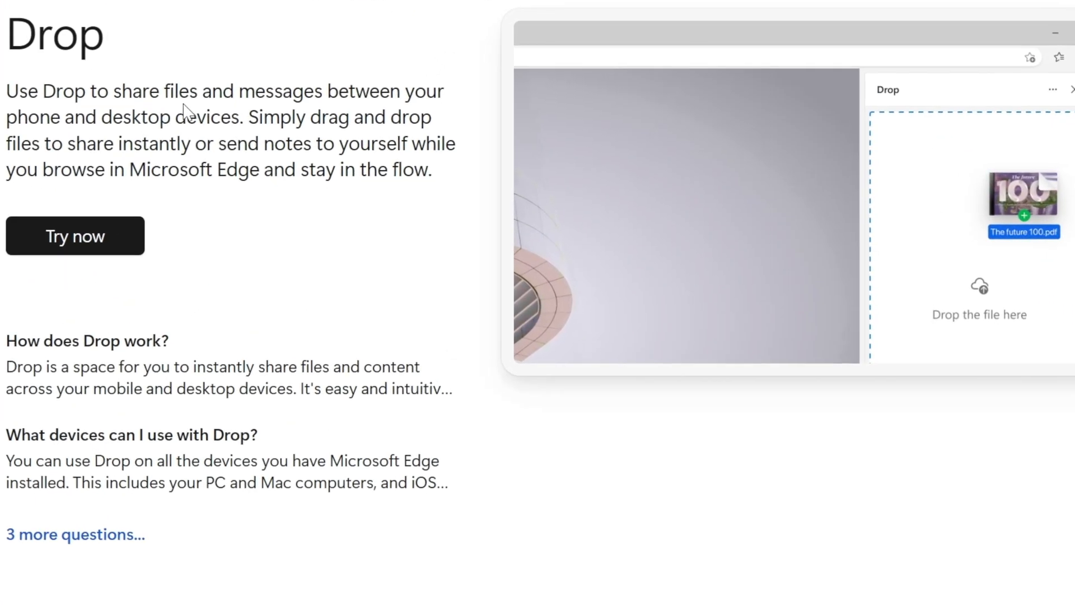
mouse_move(142, 134)
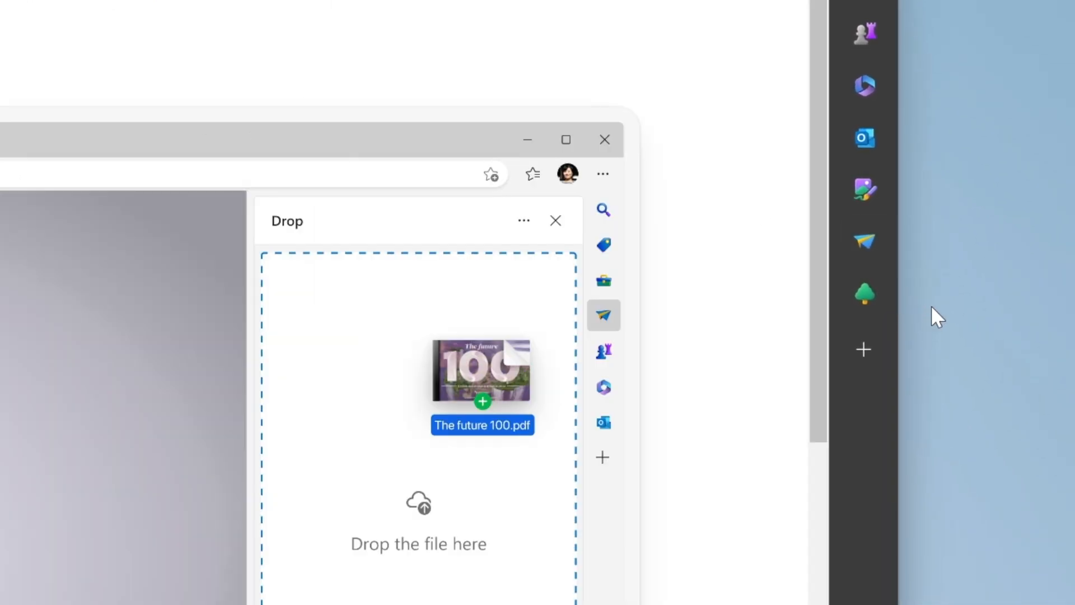
mouse_move(865, 242)
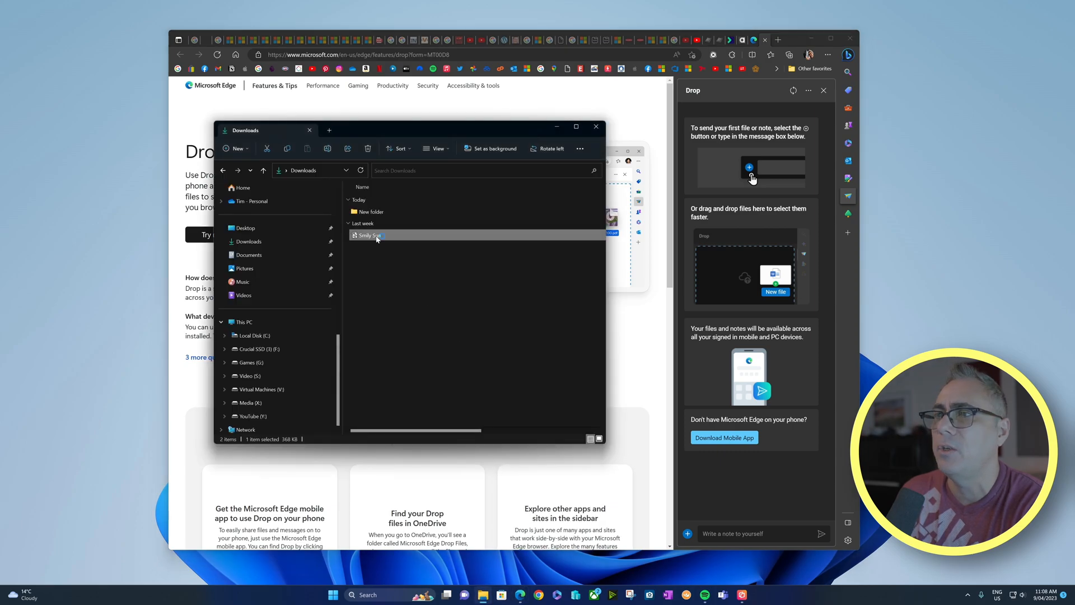
Share the Smily Sun image from Downloads into Edge's Drop pane
double_click(370, 235)
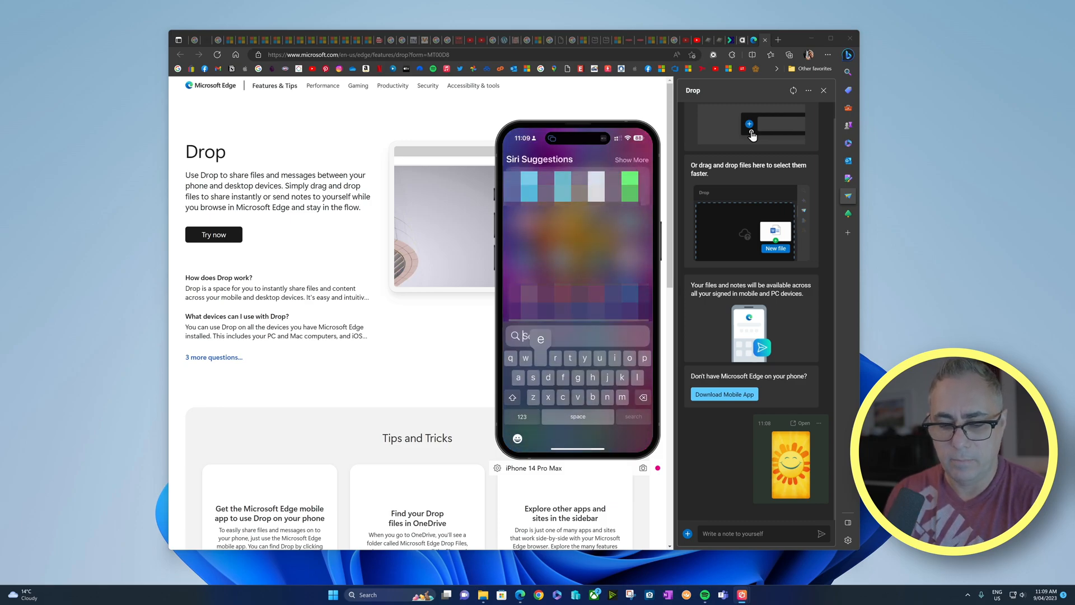
On the iPhone, reach Edge's Drop view via the ... menu to see the received sun image
text(edgewater Medical Centre)
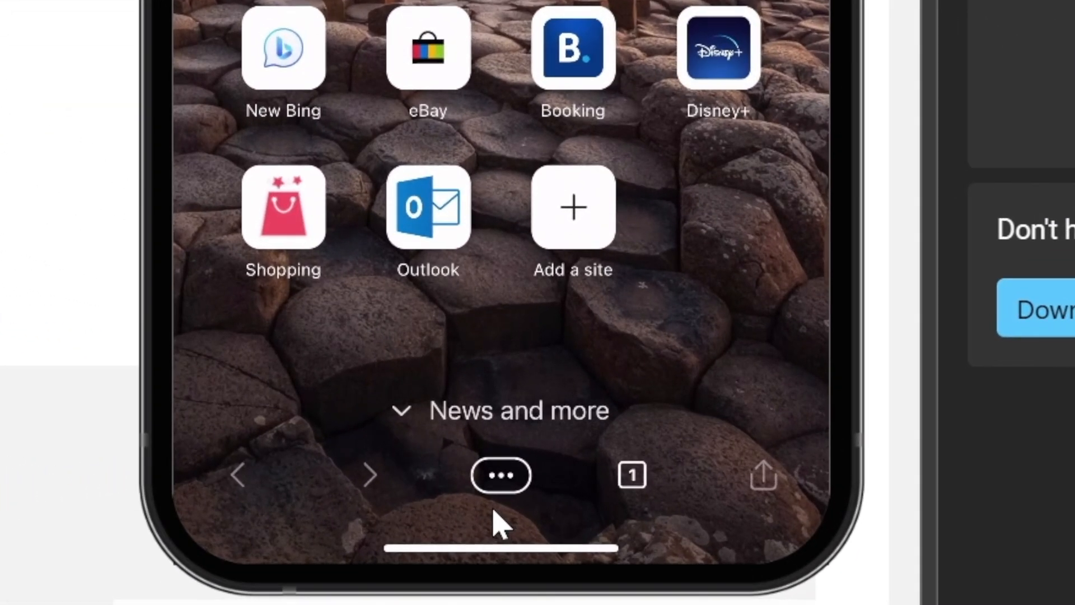
click(502, 477)
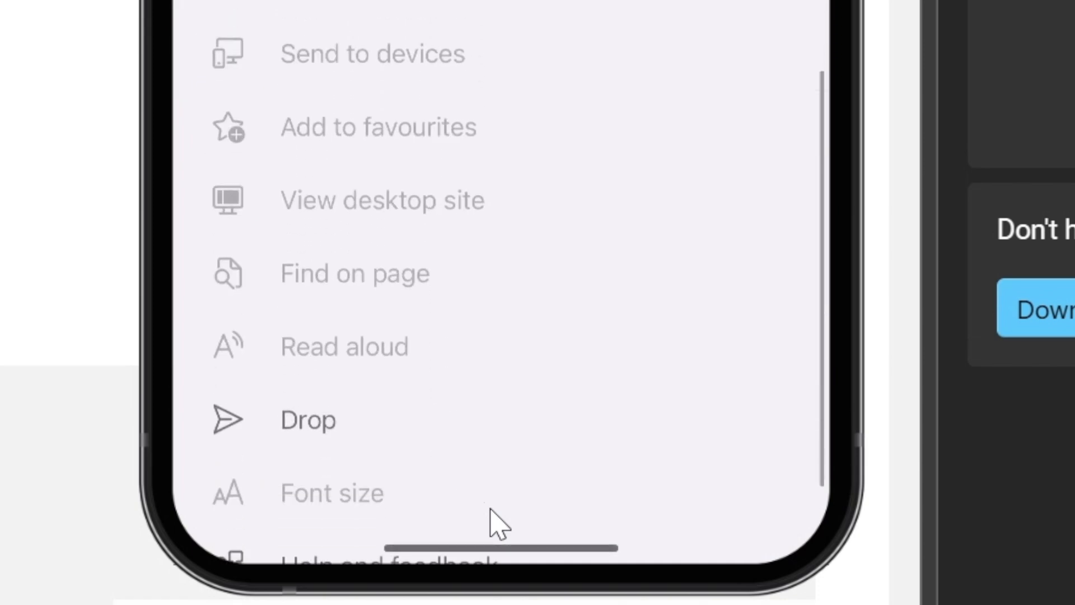
click(304, 419)
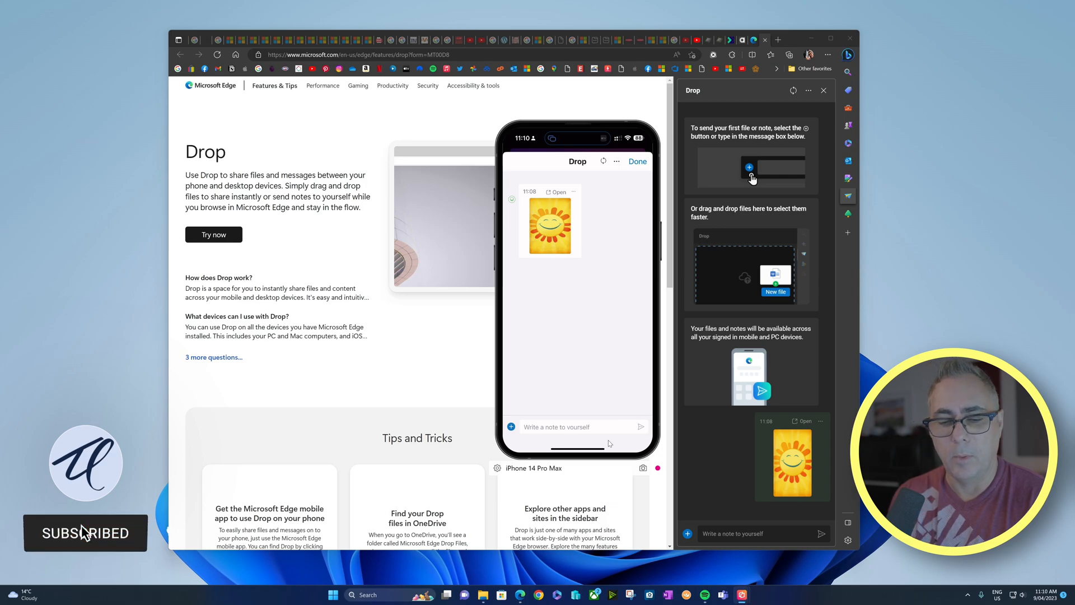
click(550, 222)
text(n)
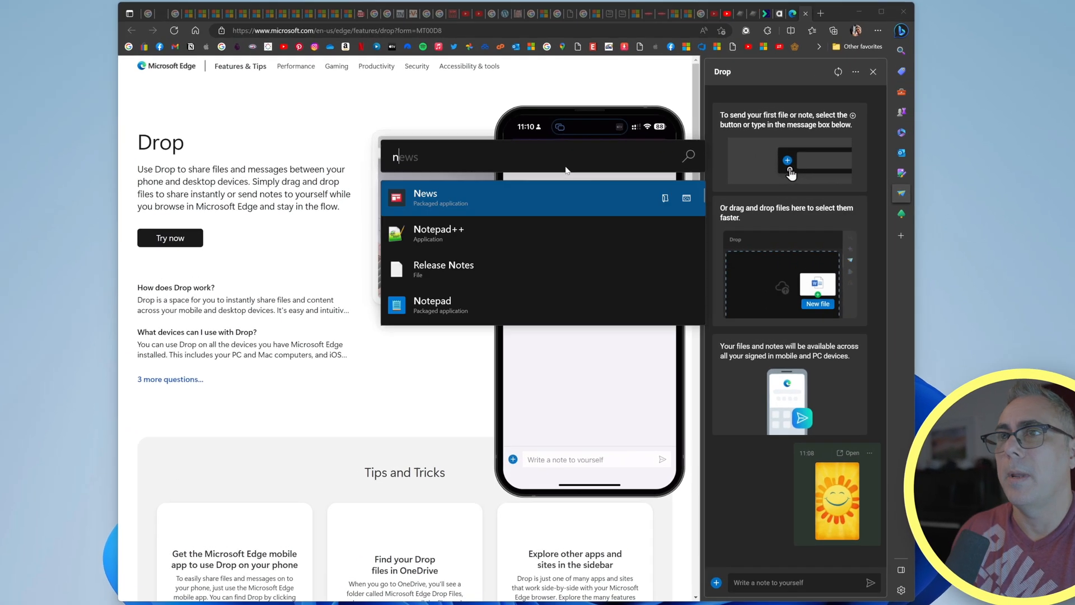
click(432, 304)
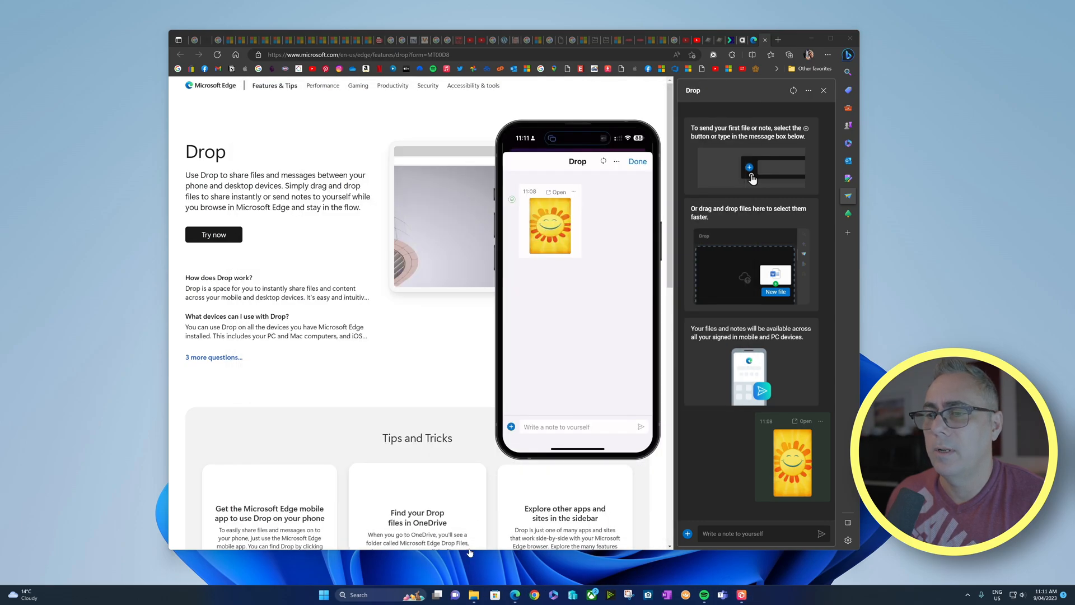
click(478, 595)
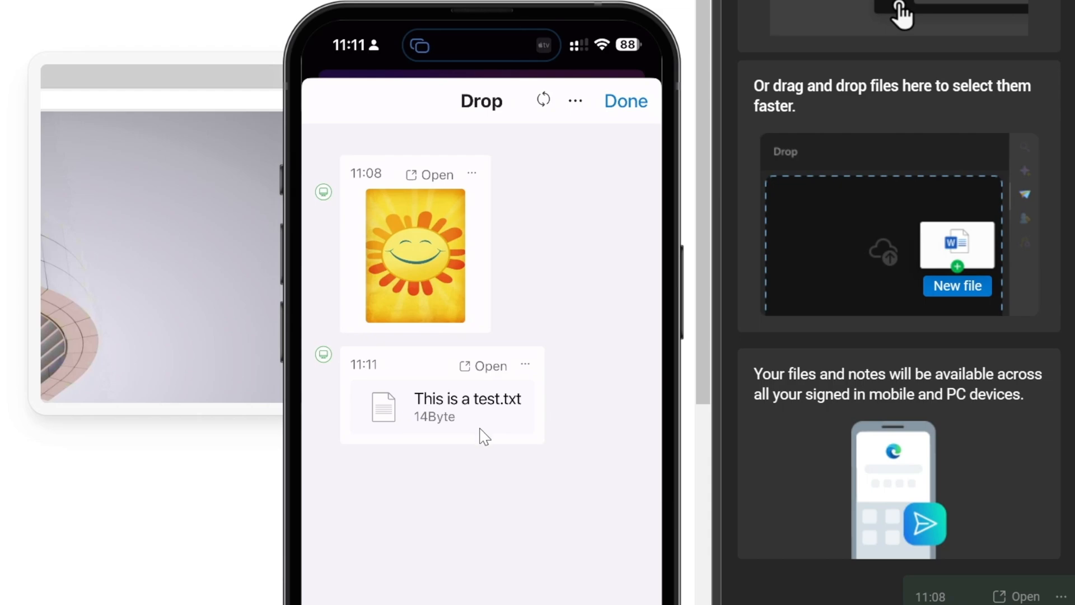
View the received 14-byte 'This is a test.txt' item on the phone's Drop screen
click(467, 408)
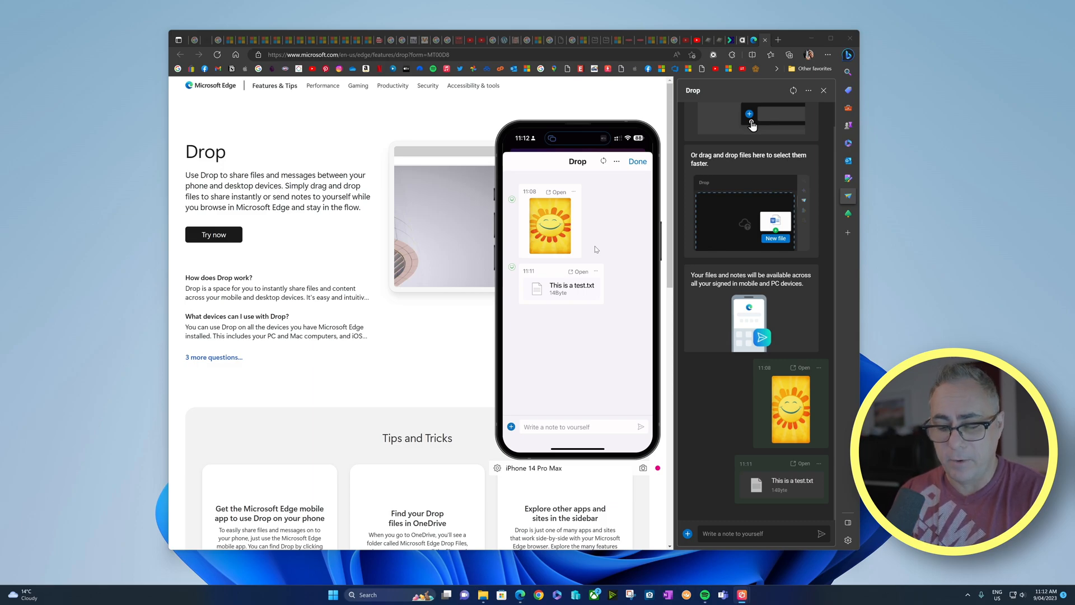
Send the note 'Test nkte' from the phone and view it via the Windows Drop notification
text(Test nkte)
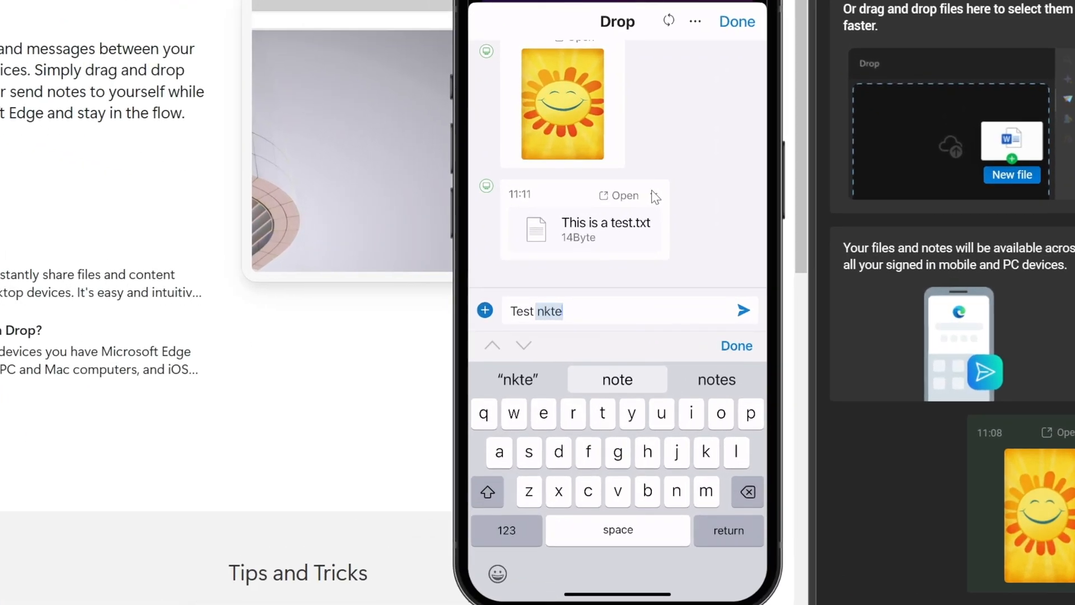
click(744, 310)
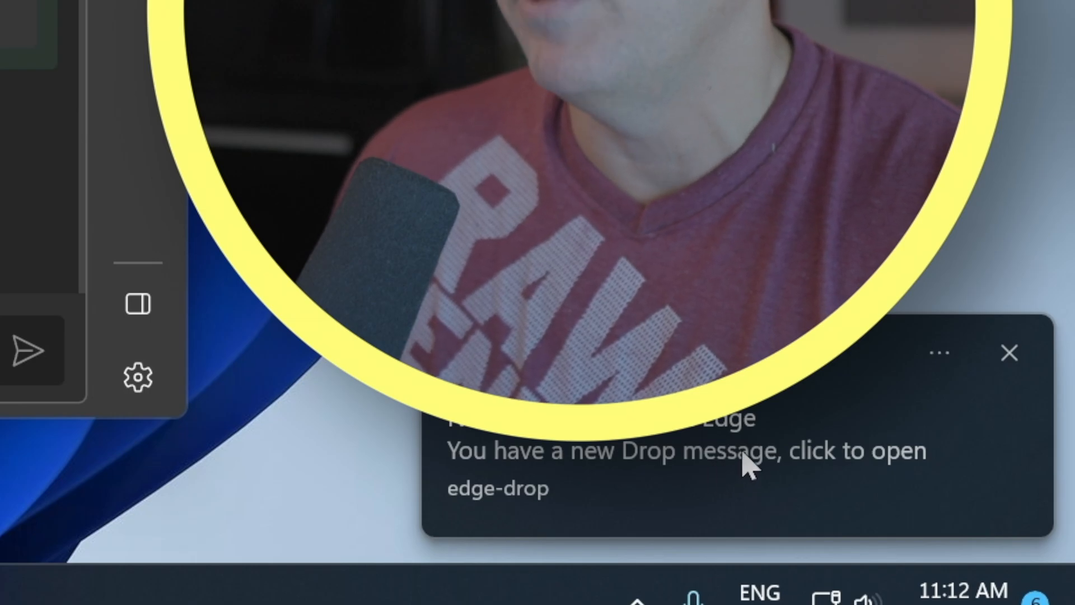
click(747, 462)
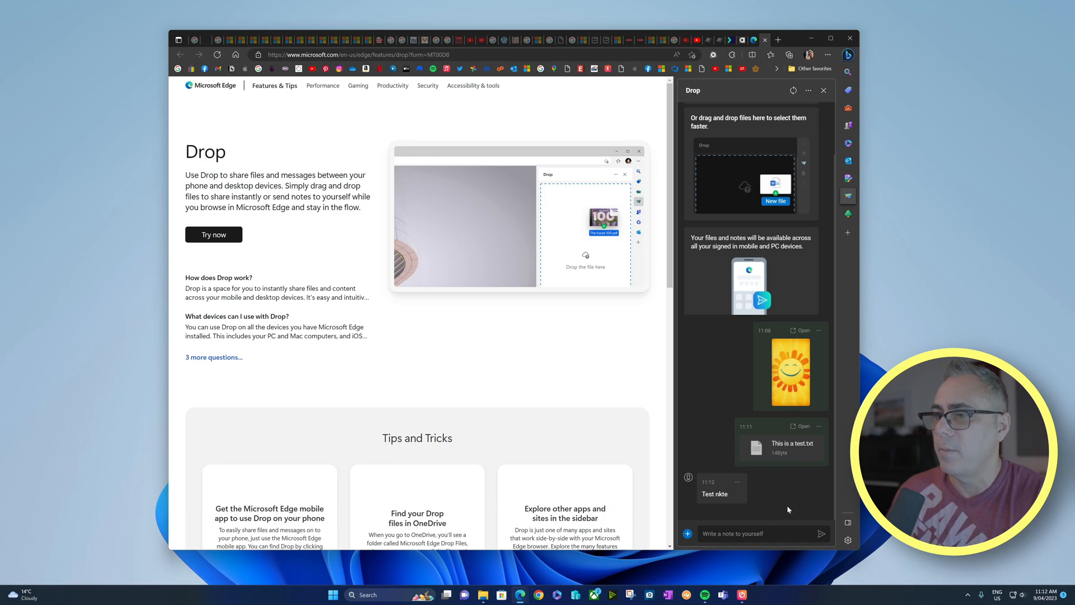
mouse_move(685, 505)
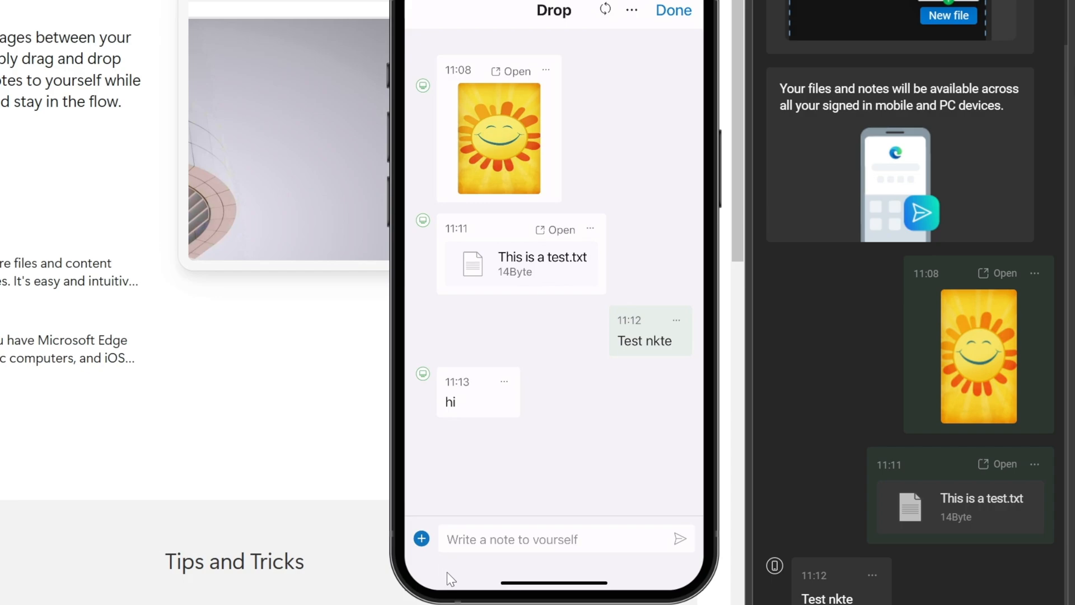
Attach a camera photo of the dog in the phone's Drop, allowing camera access
click(421, 539)
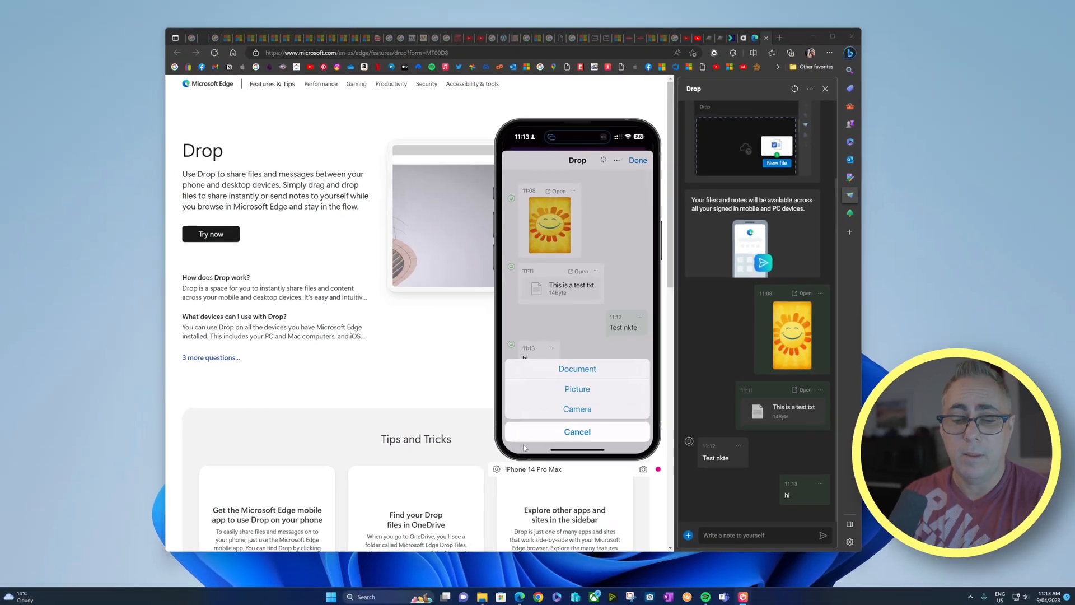
click(578, 409)
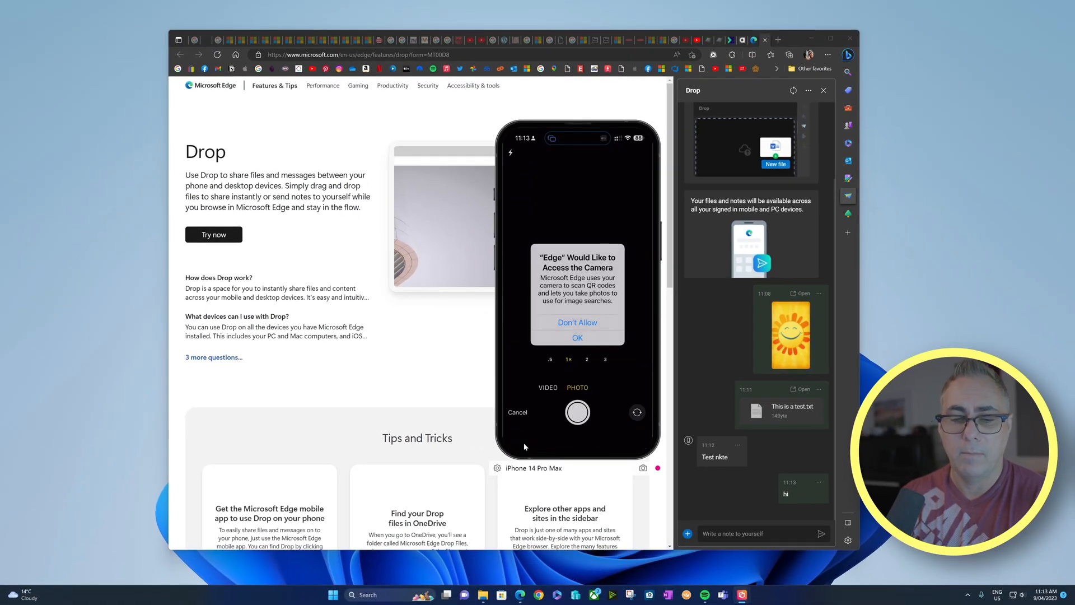
click(578, 338)
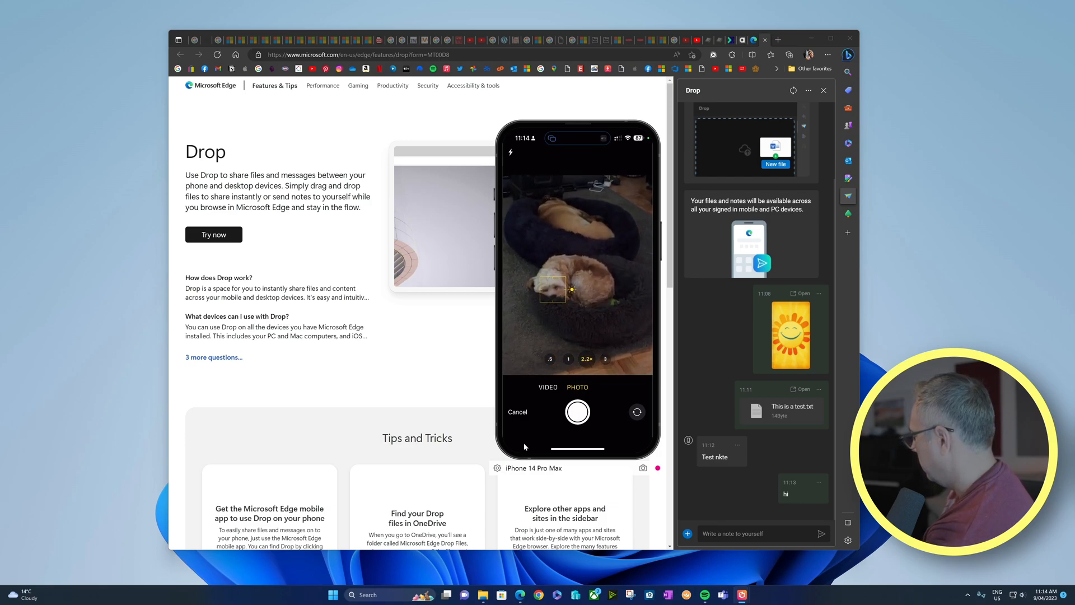
click(578, 413)
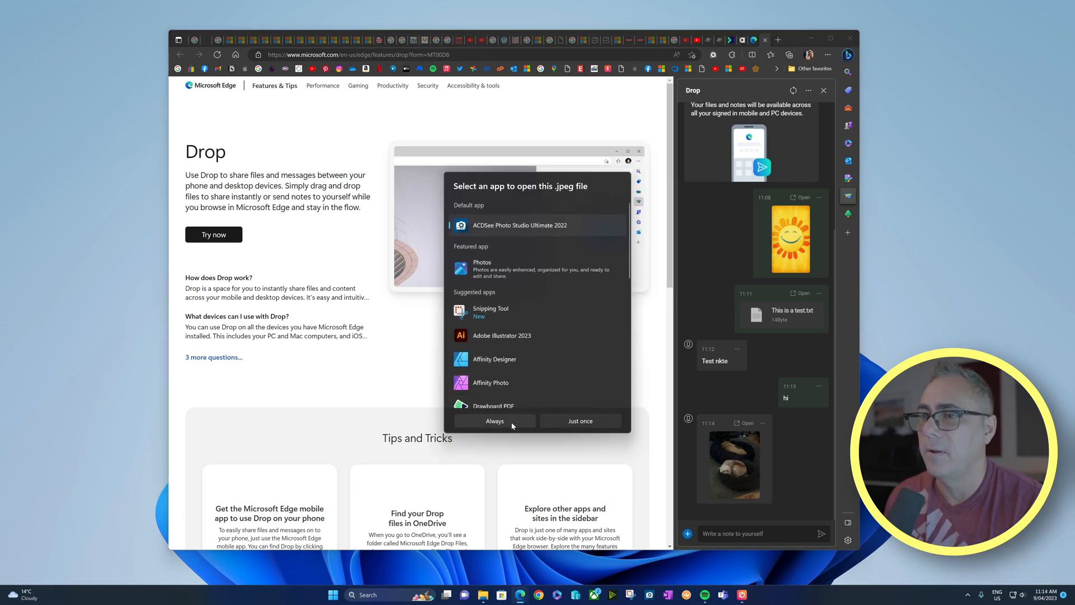
View the dog photo from the PC's Drop pane in the default app, choosing Always
click(495, 420)
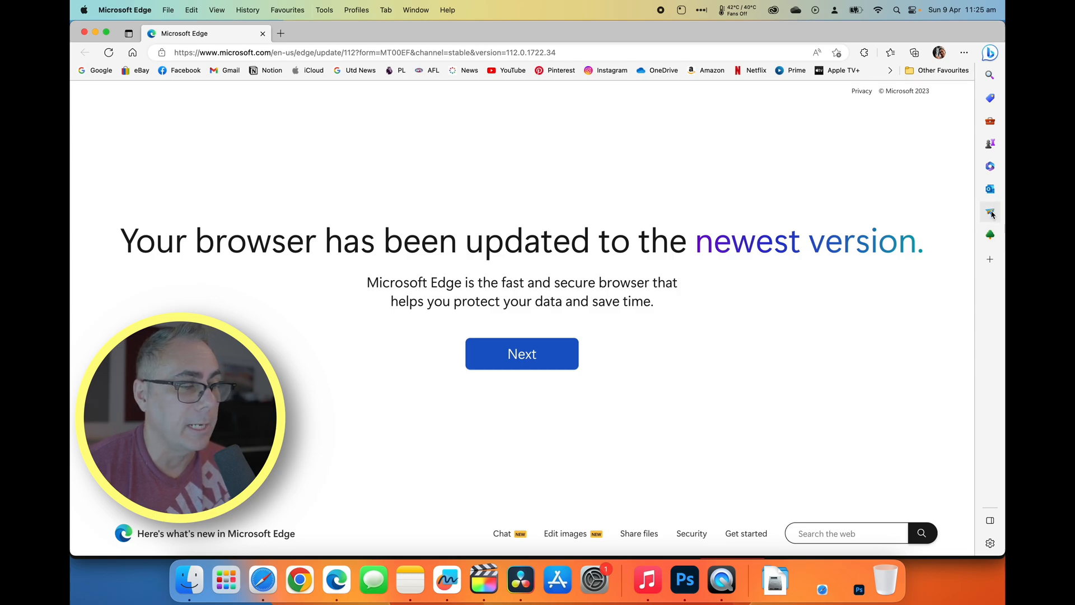
Send 'Black Paper (A4 Portrait).pdf' from the Mac's Drop panel
click(990, 213)
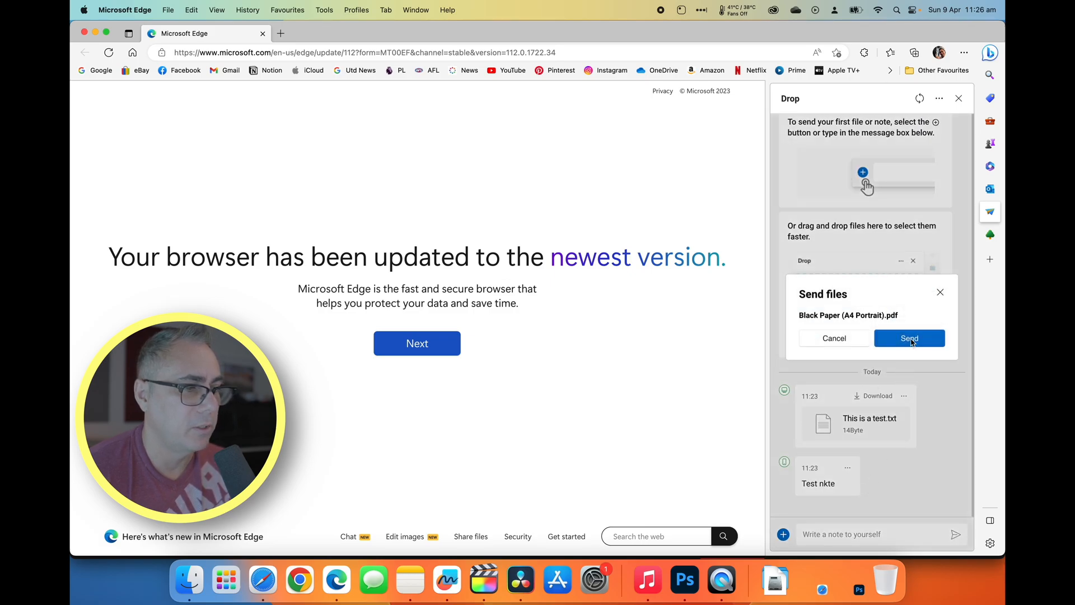
click(909, 339)
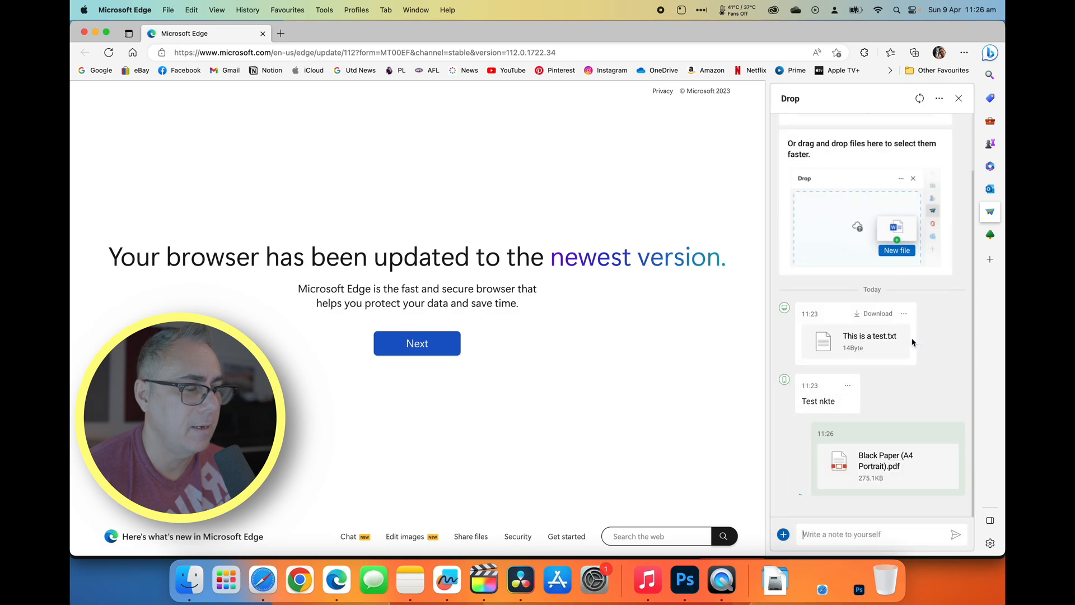